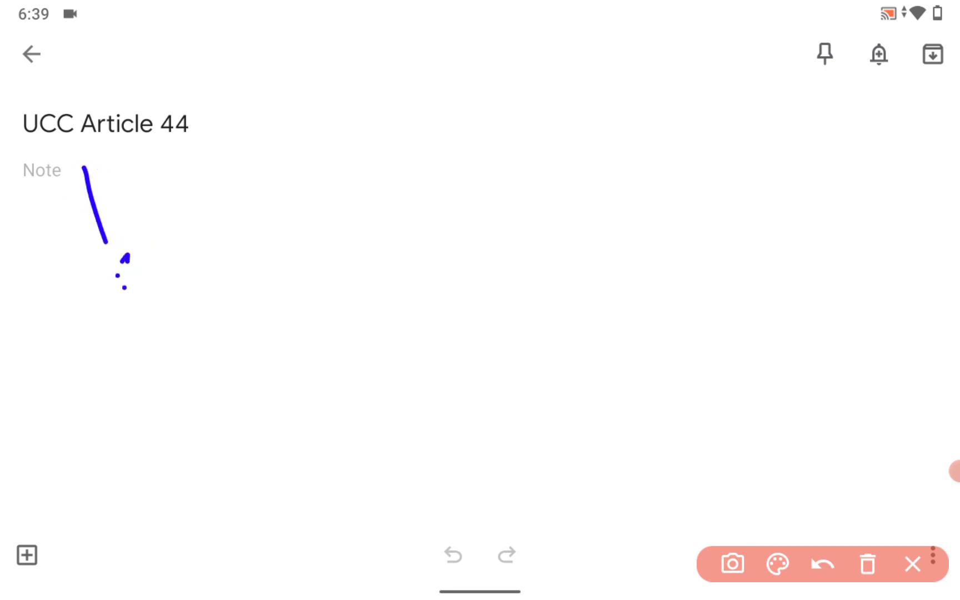
# Select the red pen to annotate the 'UCC Article 44' note
pyautogui.click(821, 563)
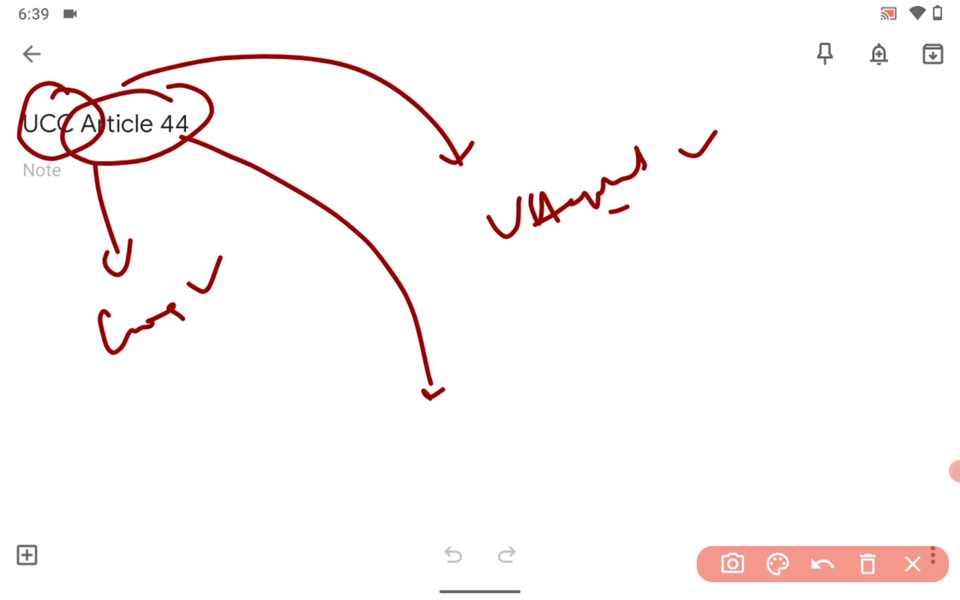
# Handwrite 'Directive P. 50' in red beside the tip of the lower arrow
pyautogui.moveTo(508, 355); pyautogui.dragTo(544, 429)
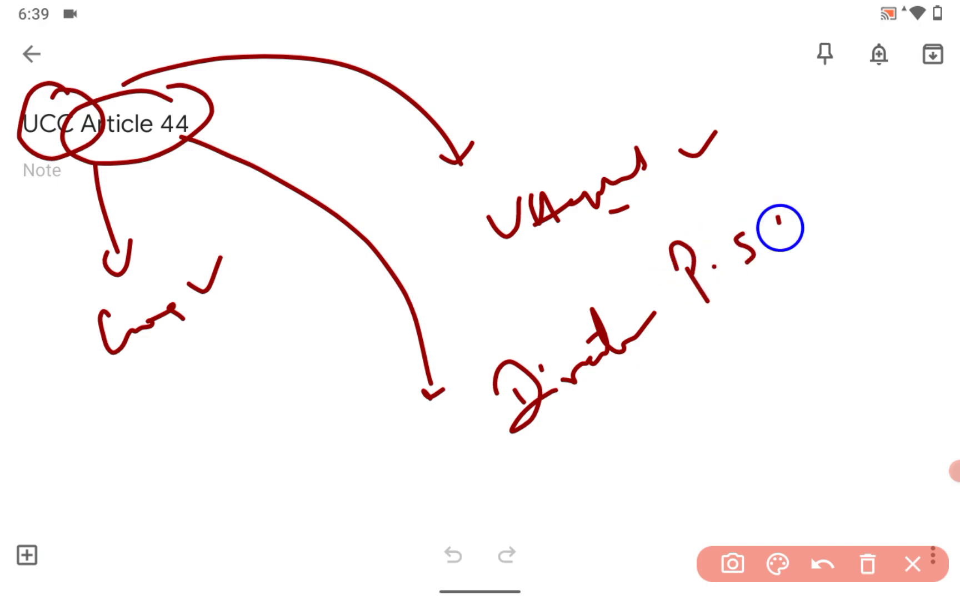
pyautogui.moveTo(772, 227); pyautogui.dragTo(851, 288)
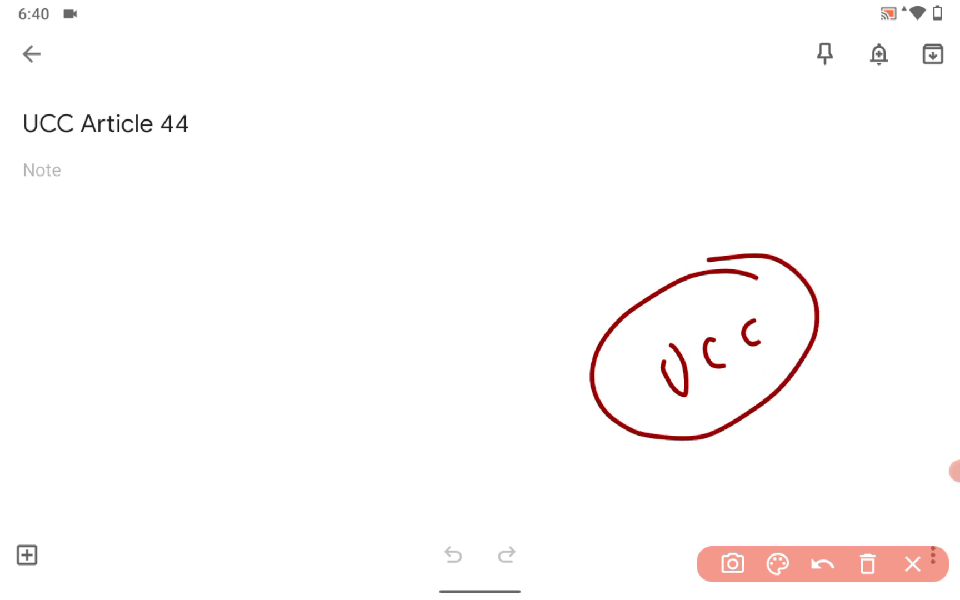
# Draw a red line branching from the circled 'UCC' toward the upper right
pyautogui.moveTo(710, 257); pyautogui.dragTo(838, 215)
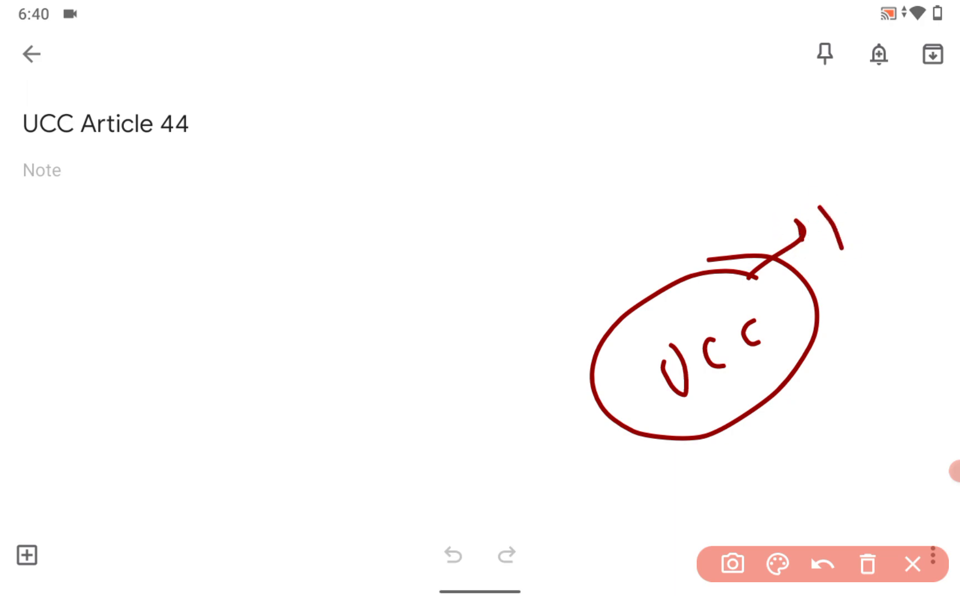